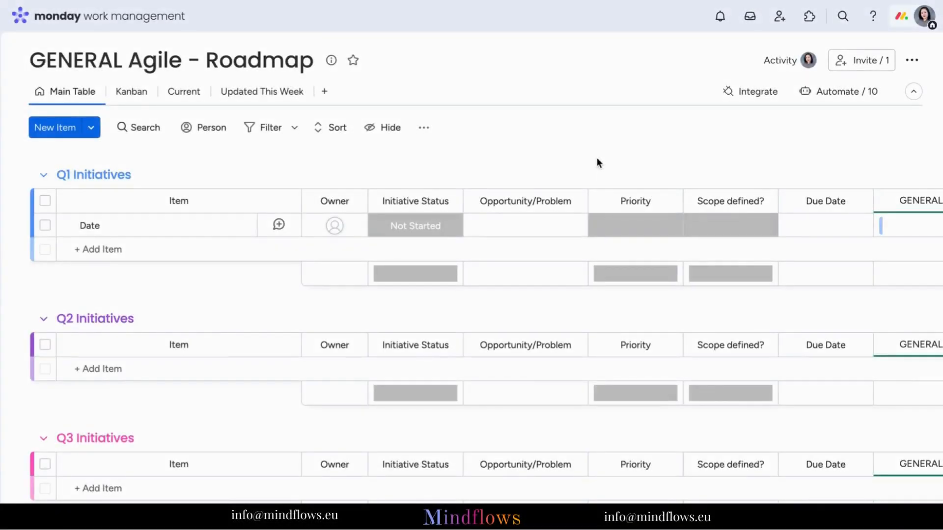
{"action": "mouse_move", "coordinate": [641, 226]}
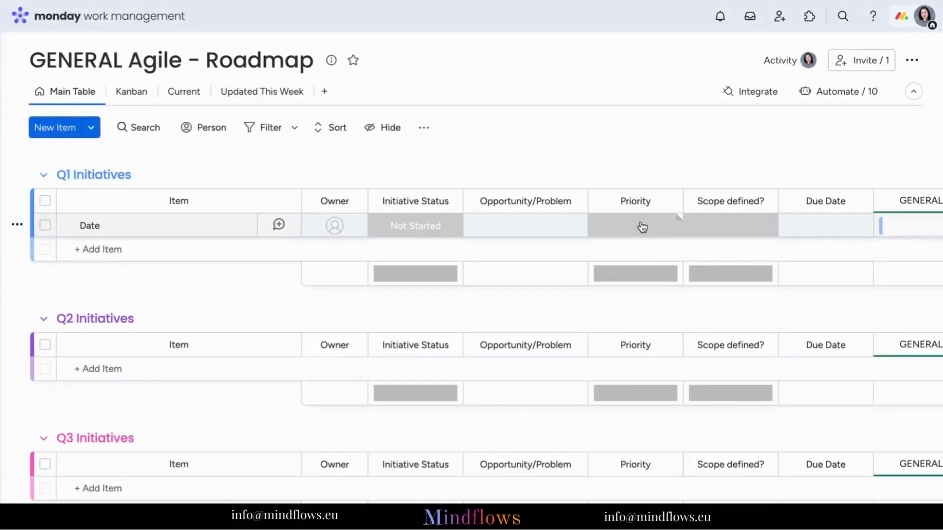
View the item's Priority options and dismiss them without choosing one
{"action": "left_click", "coordinate": [825, 225]}
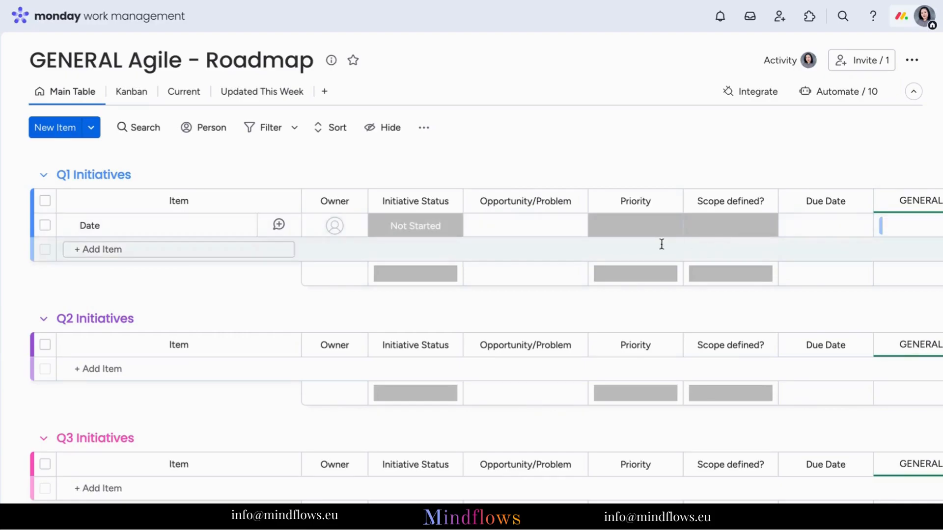
{"action": "left_click", "coordinate": [635, 225]}
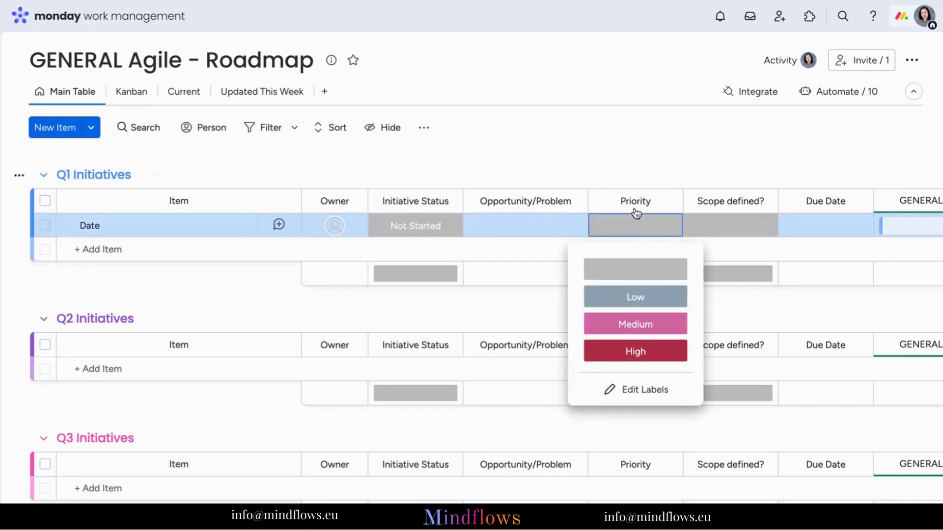
{"action": "mouse_move", "coordinate": [624, 350]}
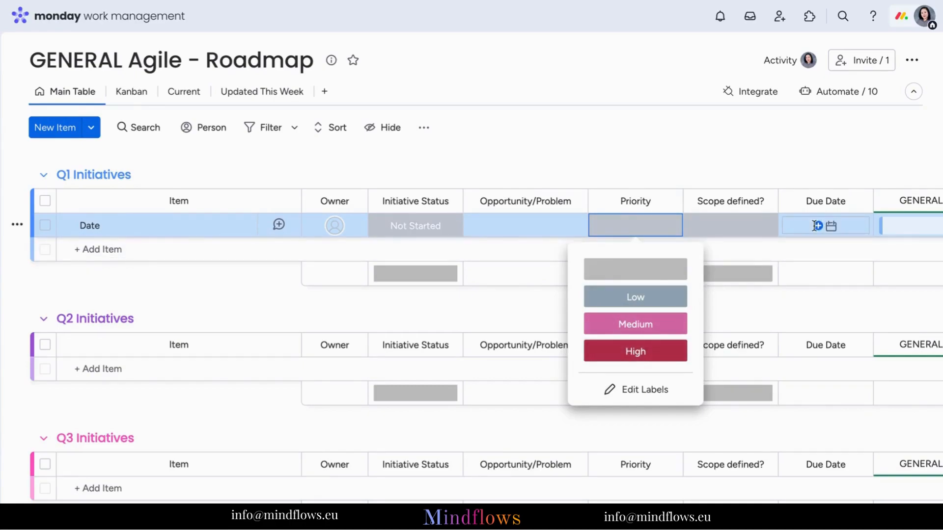
{"action": "left_click", "coordinate": [756, 161]}
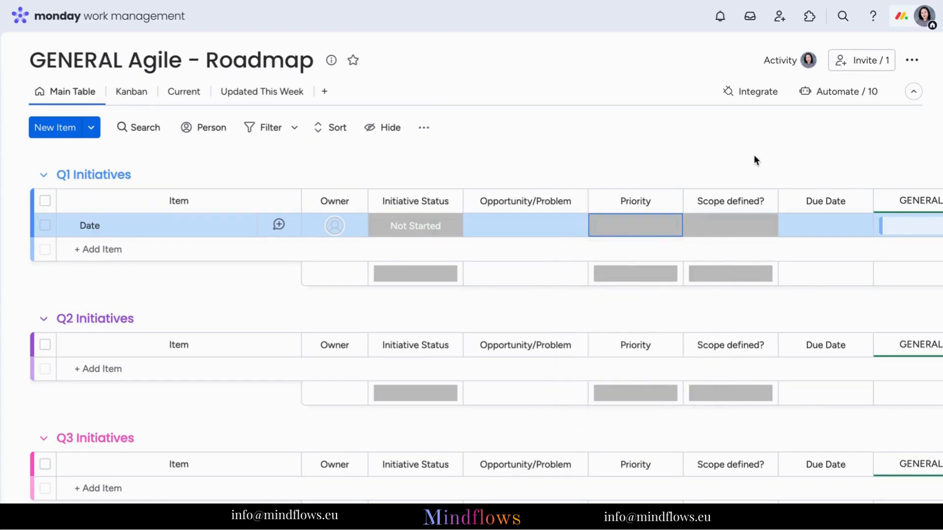
Add a Priority-to-High automation that sets Due Date to today and pushes Due Date
{"action": "left_click", "coordinate": [838, 91]}
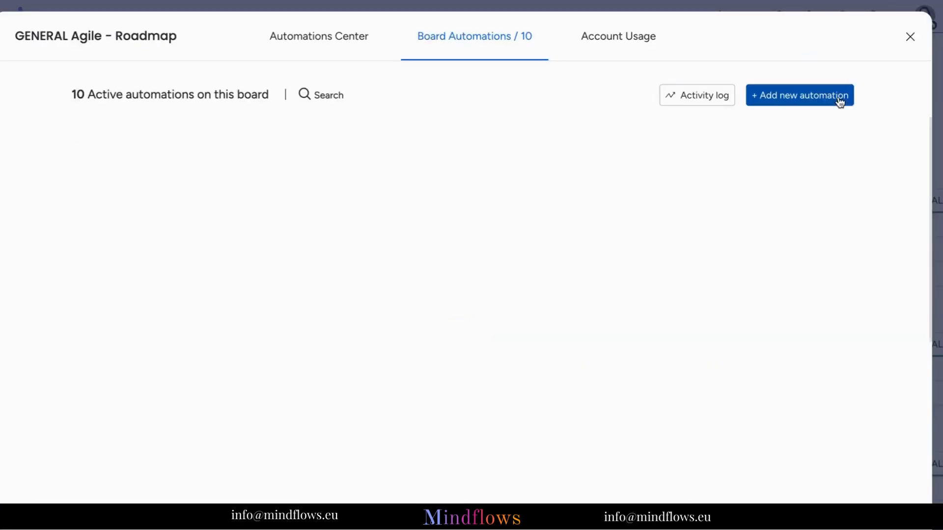
{"action": "left_click", "coordinate": [800, 95]}
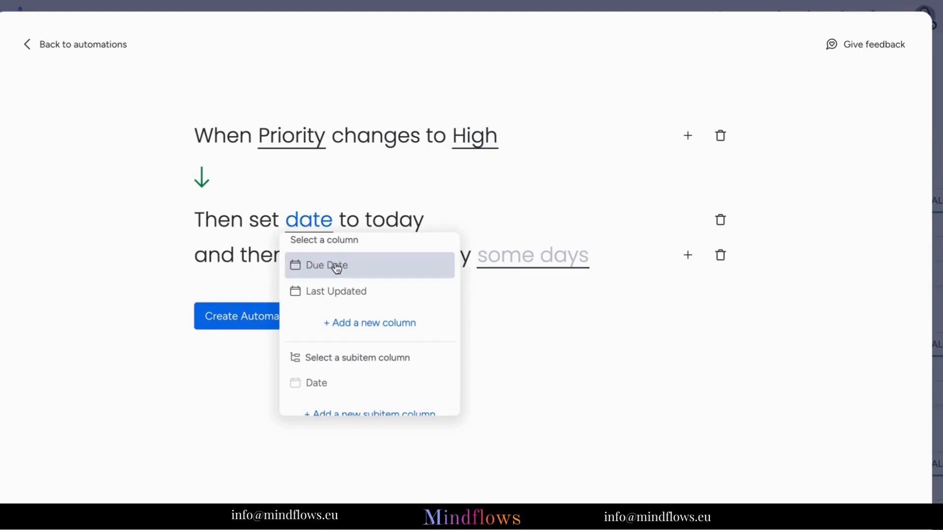
{"action": "left_click", "coordinate": [326, 265]}
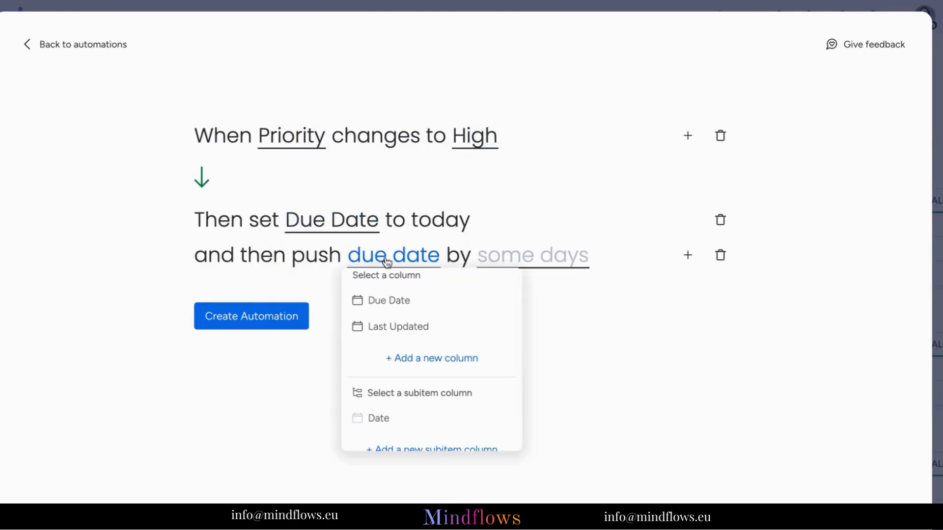
{"action": "left_click", "coordinate": [388, 300]}
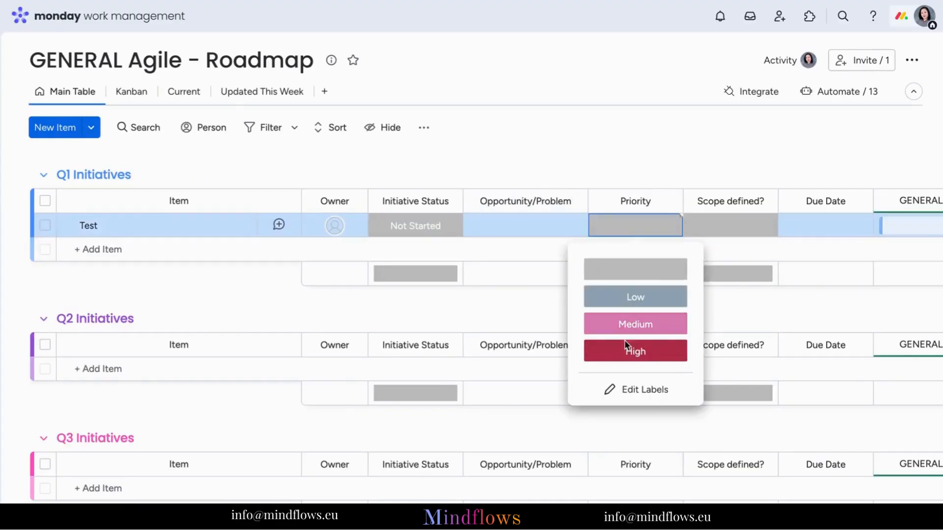
Cycle Test's Priority through High, Medium and Low, watching Due Date move to Aug 6, then Aug 8
{"action": "left_click", "coordinate": [635, 350]}
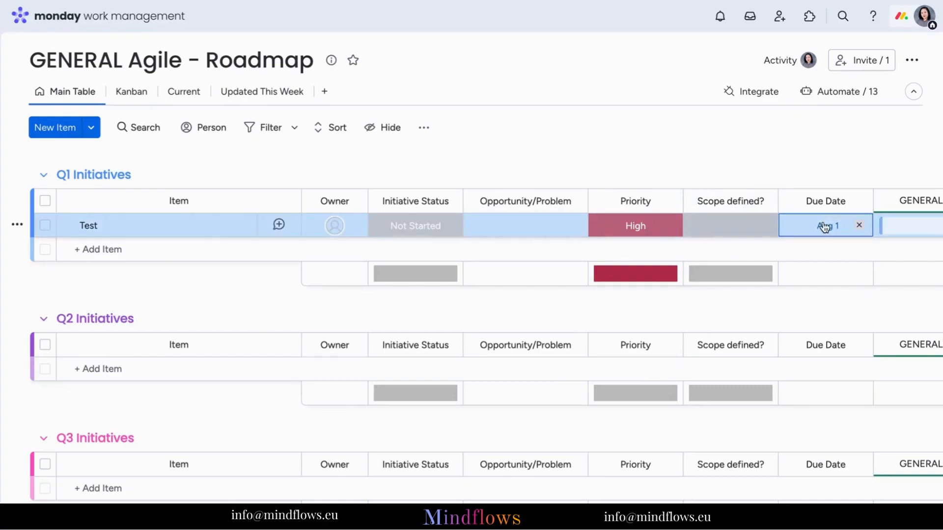
{"action": "left_click", "coordinate": [825, 225]}
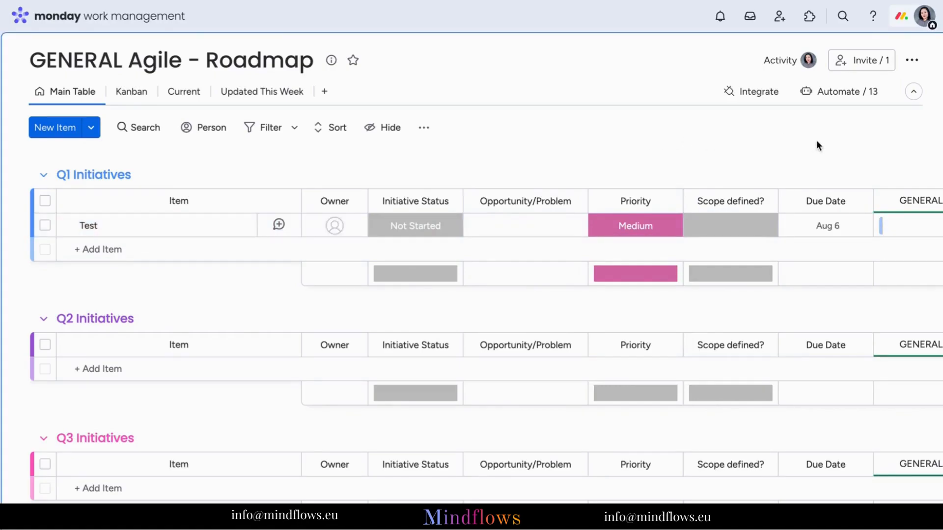
{"action": "left_click", "coordinate": [825, 225]}
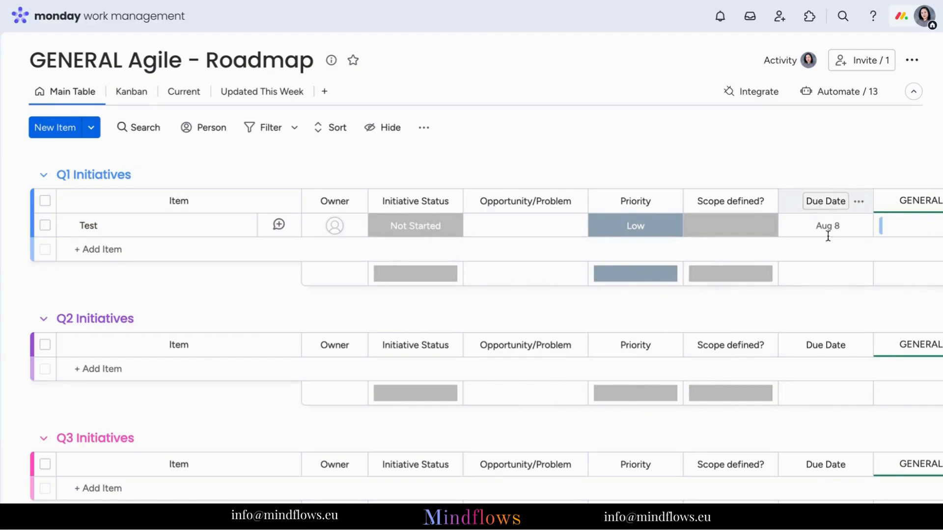
{"action": "left_click", "coordinate": [826, 226]}
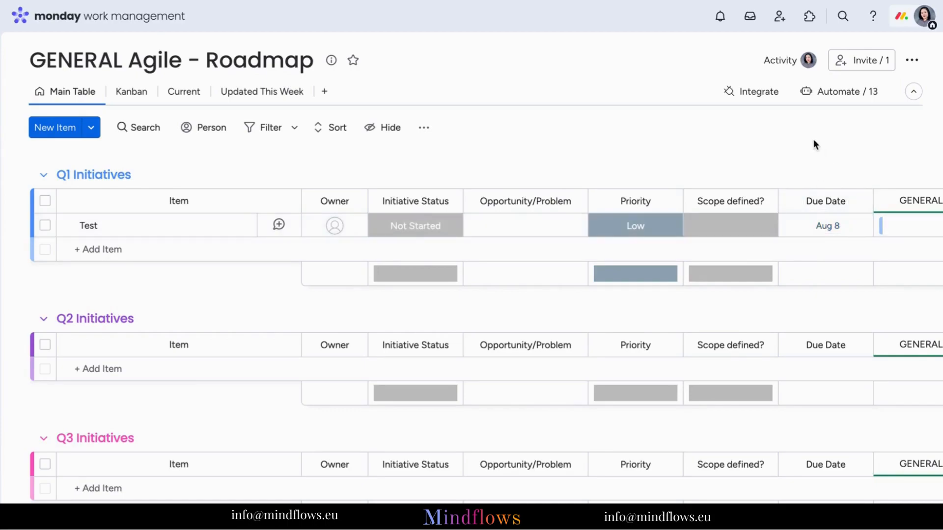
{"action": "mouse_move", "coordinate": [807, 155]}
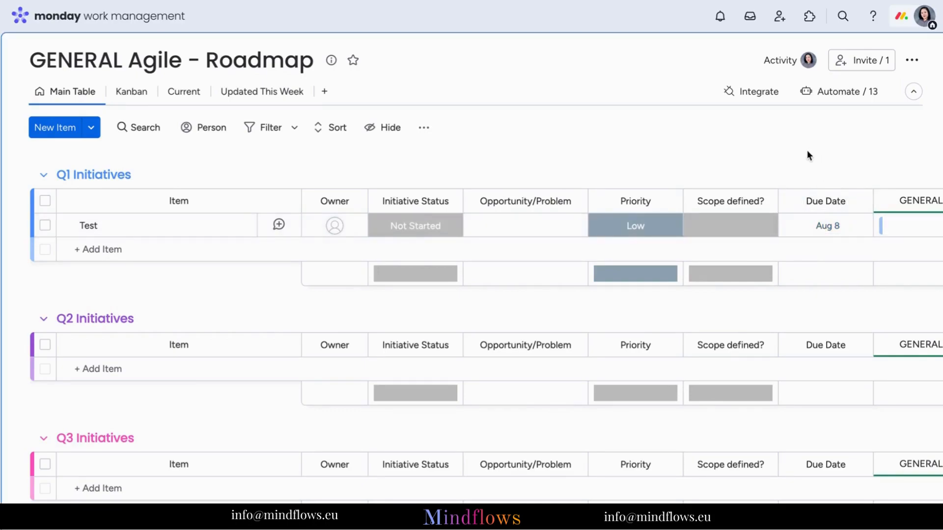
{"action": "mouse_move", "coordinate": [738, 229]}
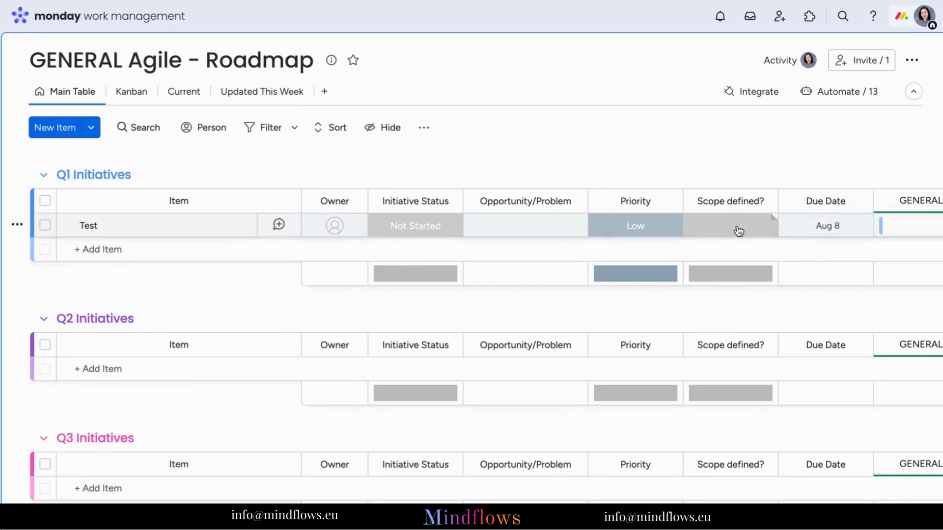